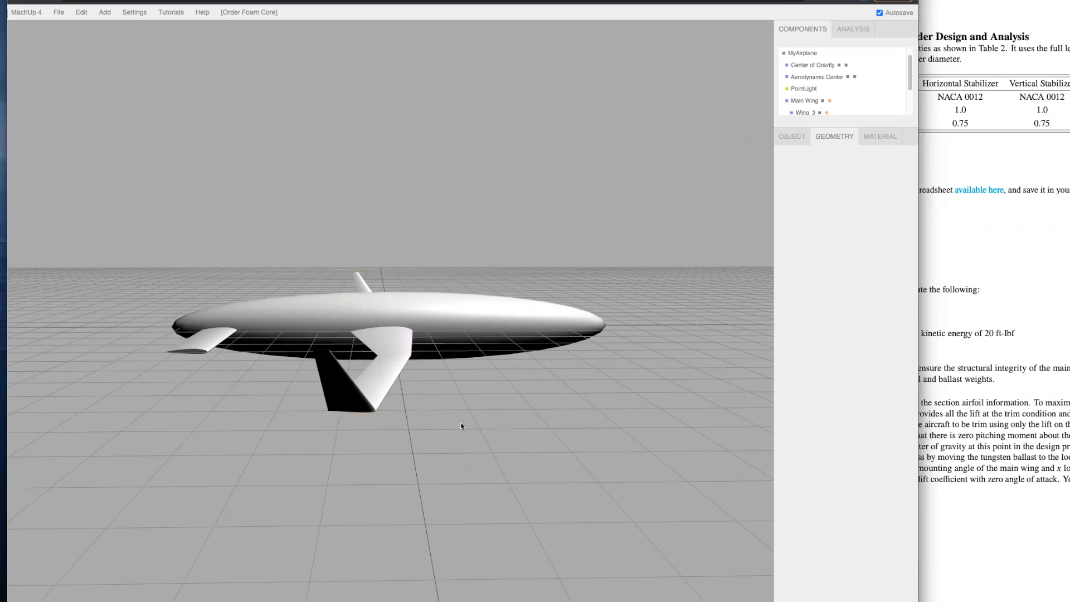
# Set Wing_1's tip chord to -1.0000 in its Geometry settings.
pyautogui.moveTo(461, 426); pyautogui.dragTo(336, 466)
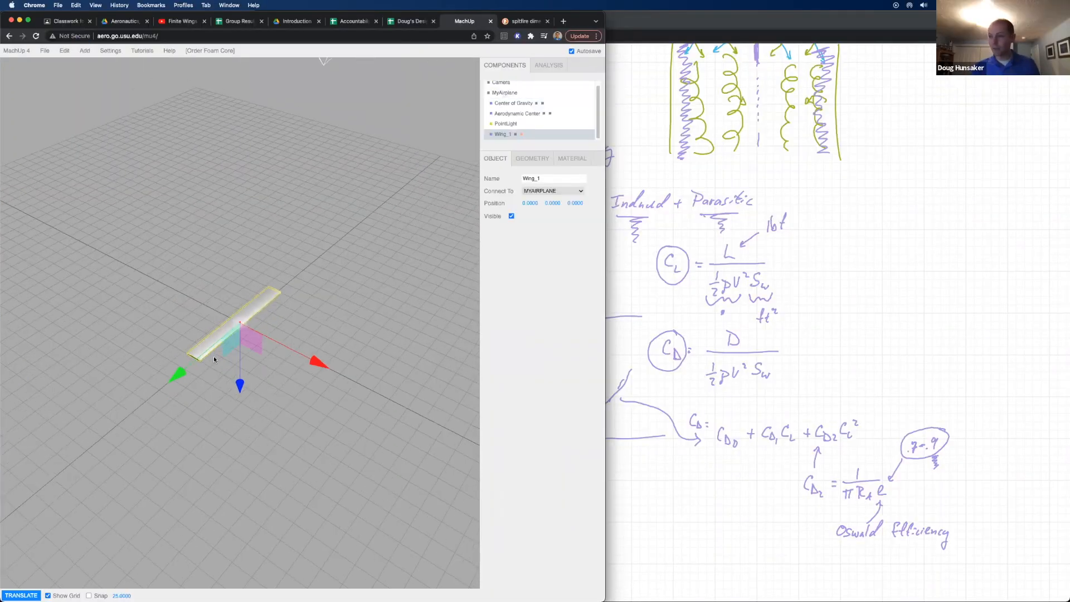
pyautogui.click(532, 158)
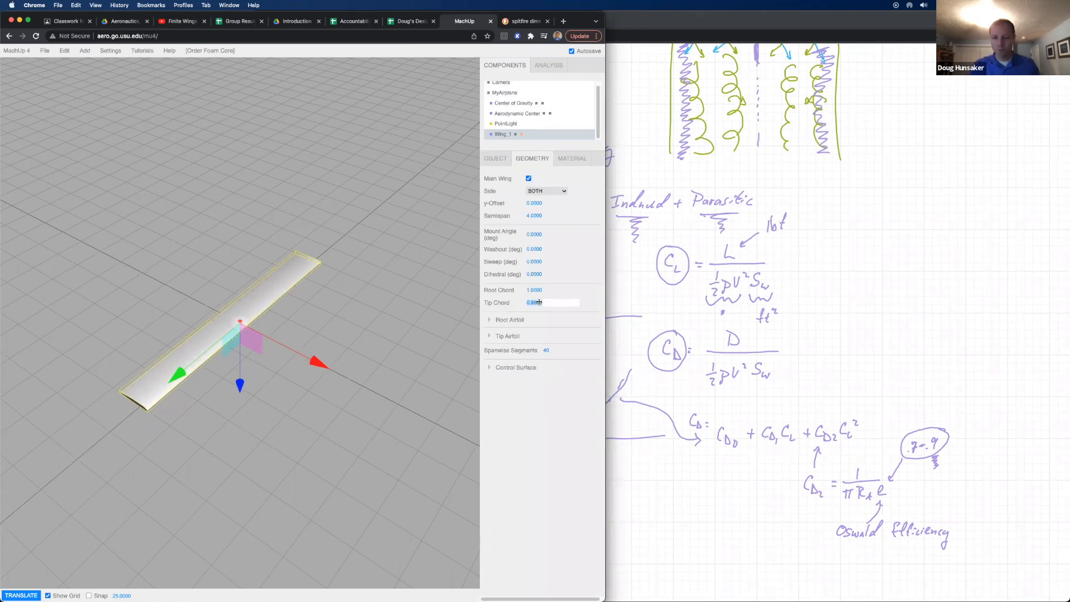
pyautogui.write('-1.0000')
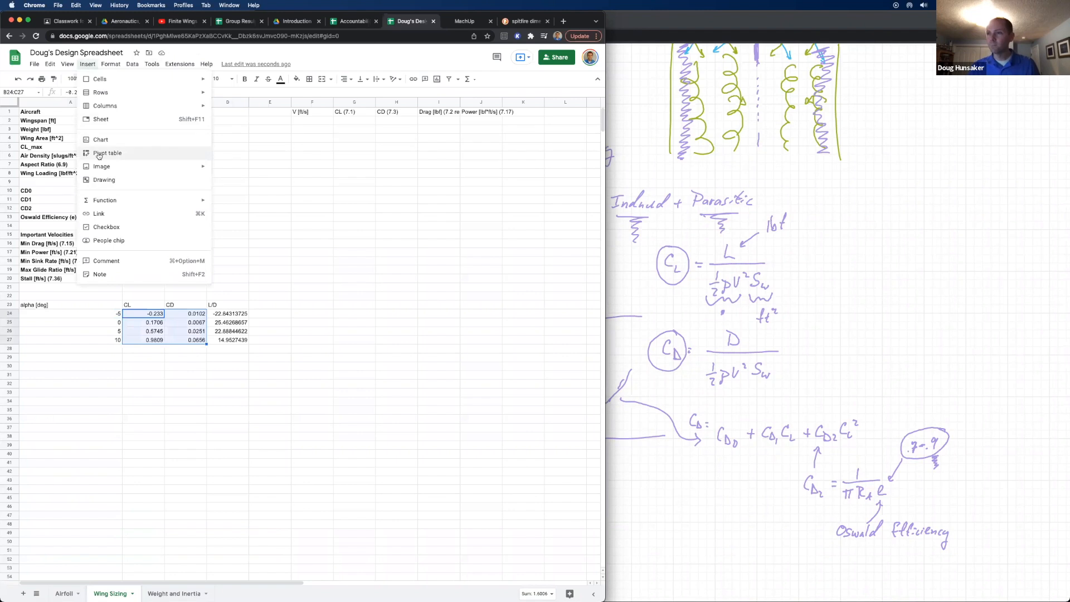
# Insert a CD vs. CL scatter chart of the wing data in Google Sheets.
pyautogui.click(101, 140)
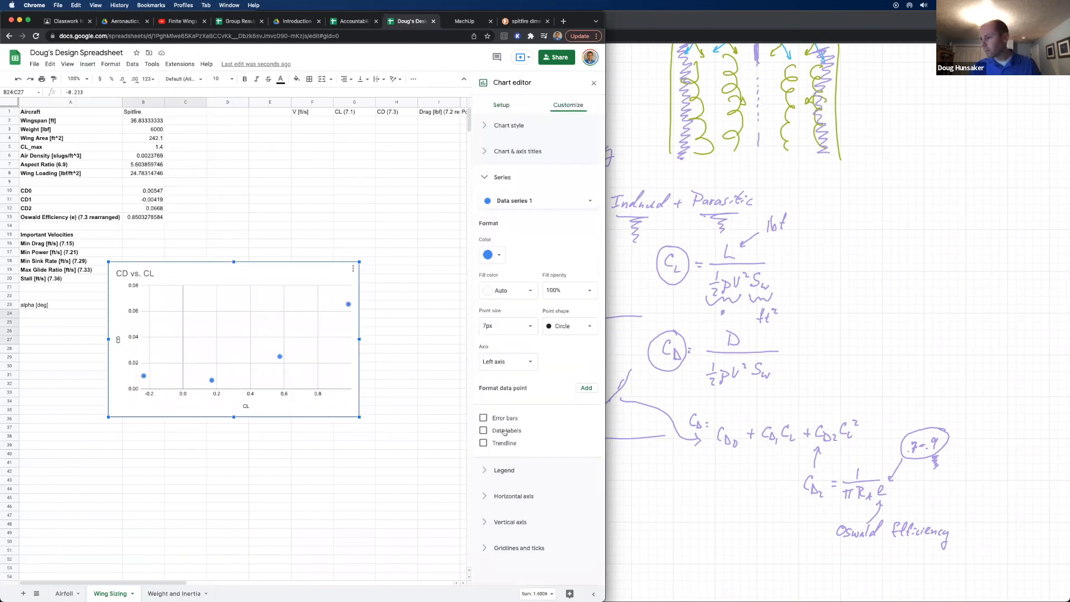